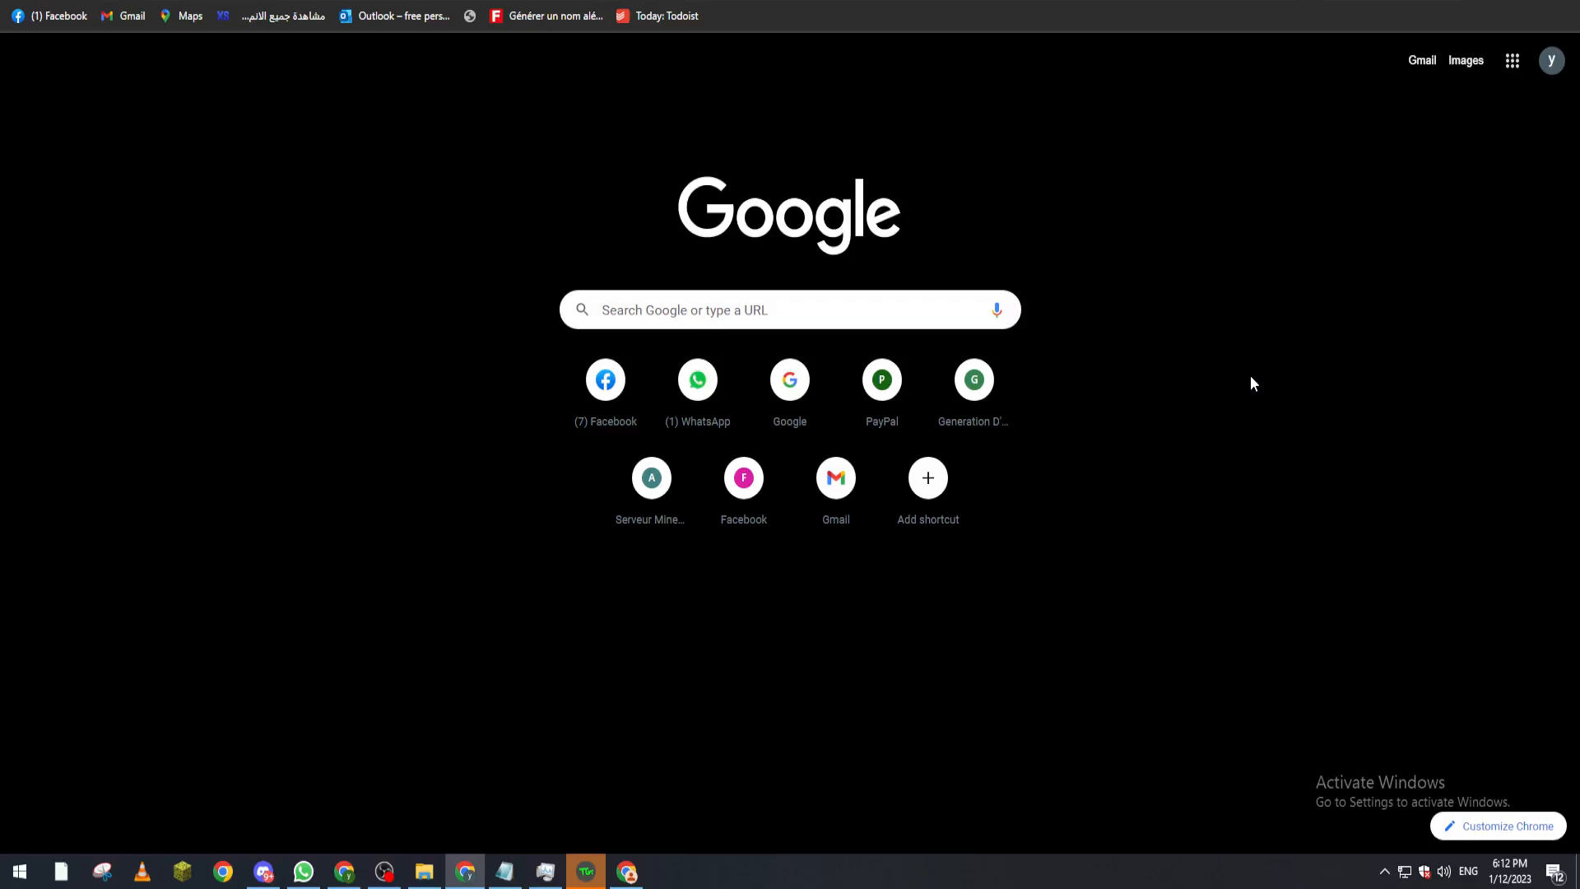
mouse_move(1056, 45)
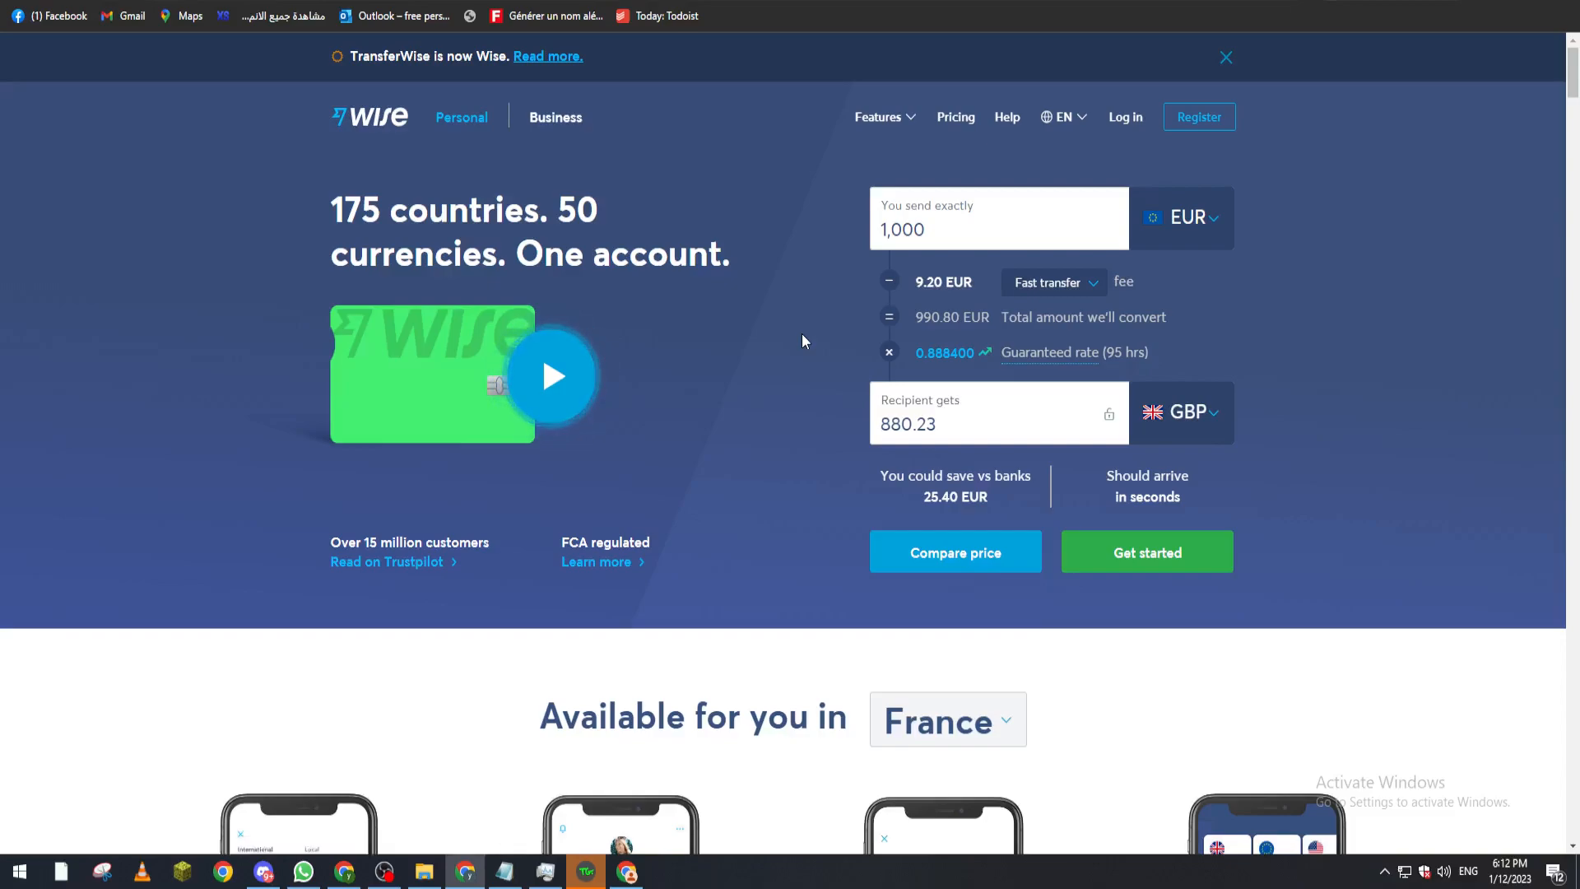
mouse_move(879, 167)
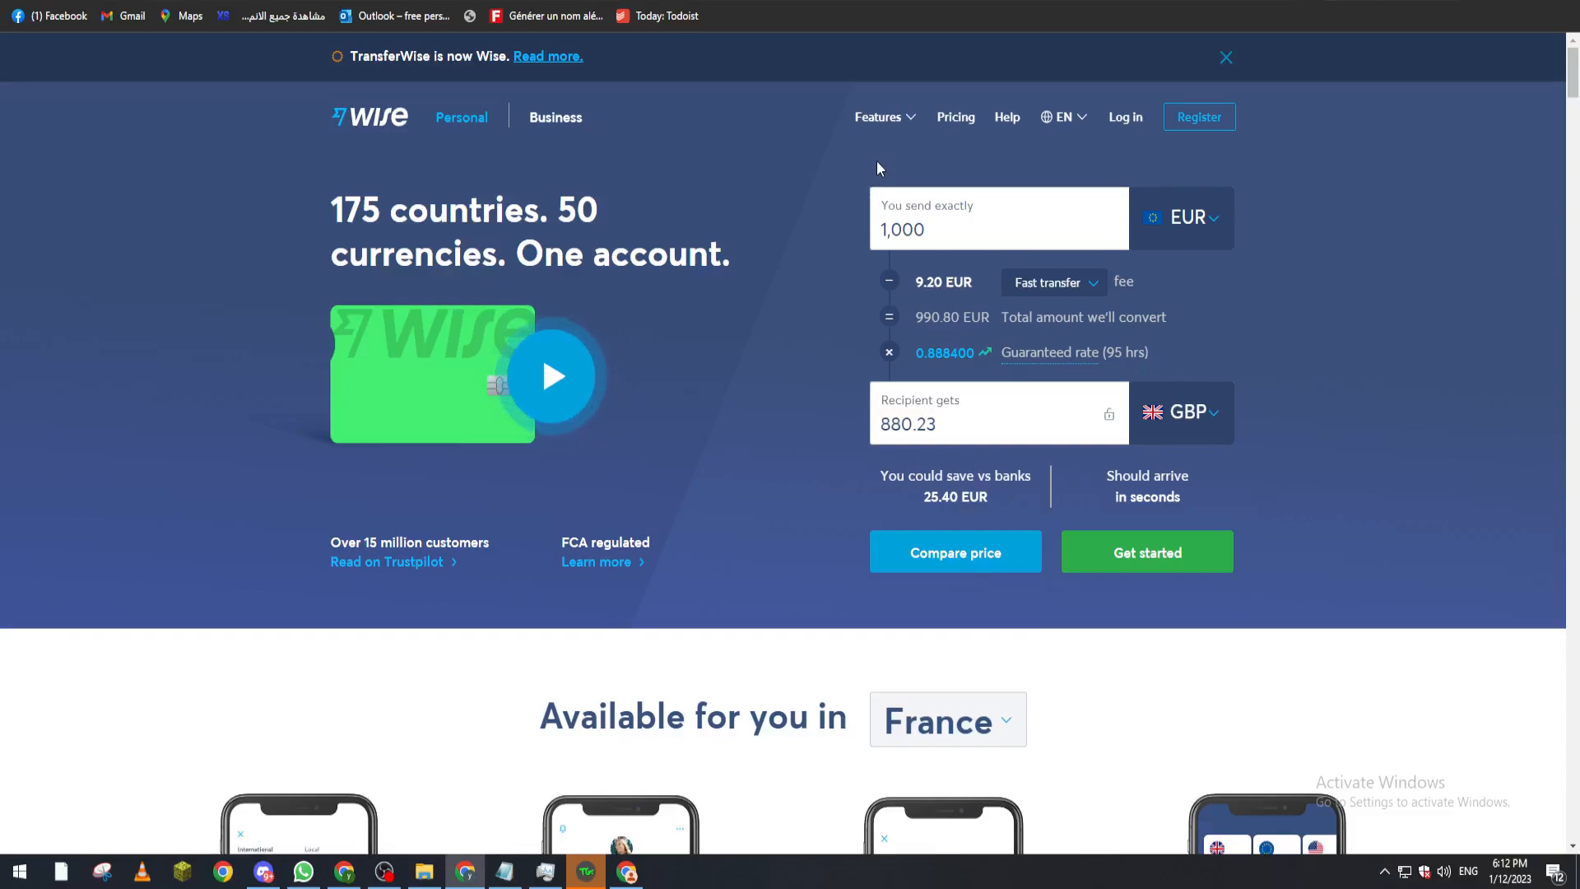
mouse_move(1199, 117)
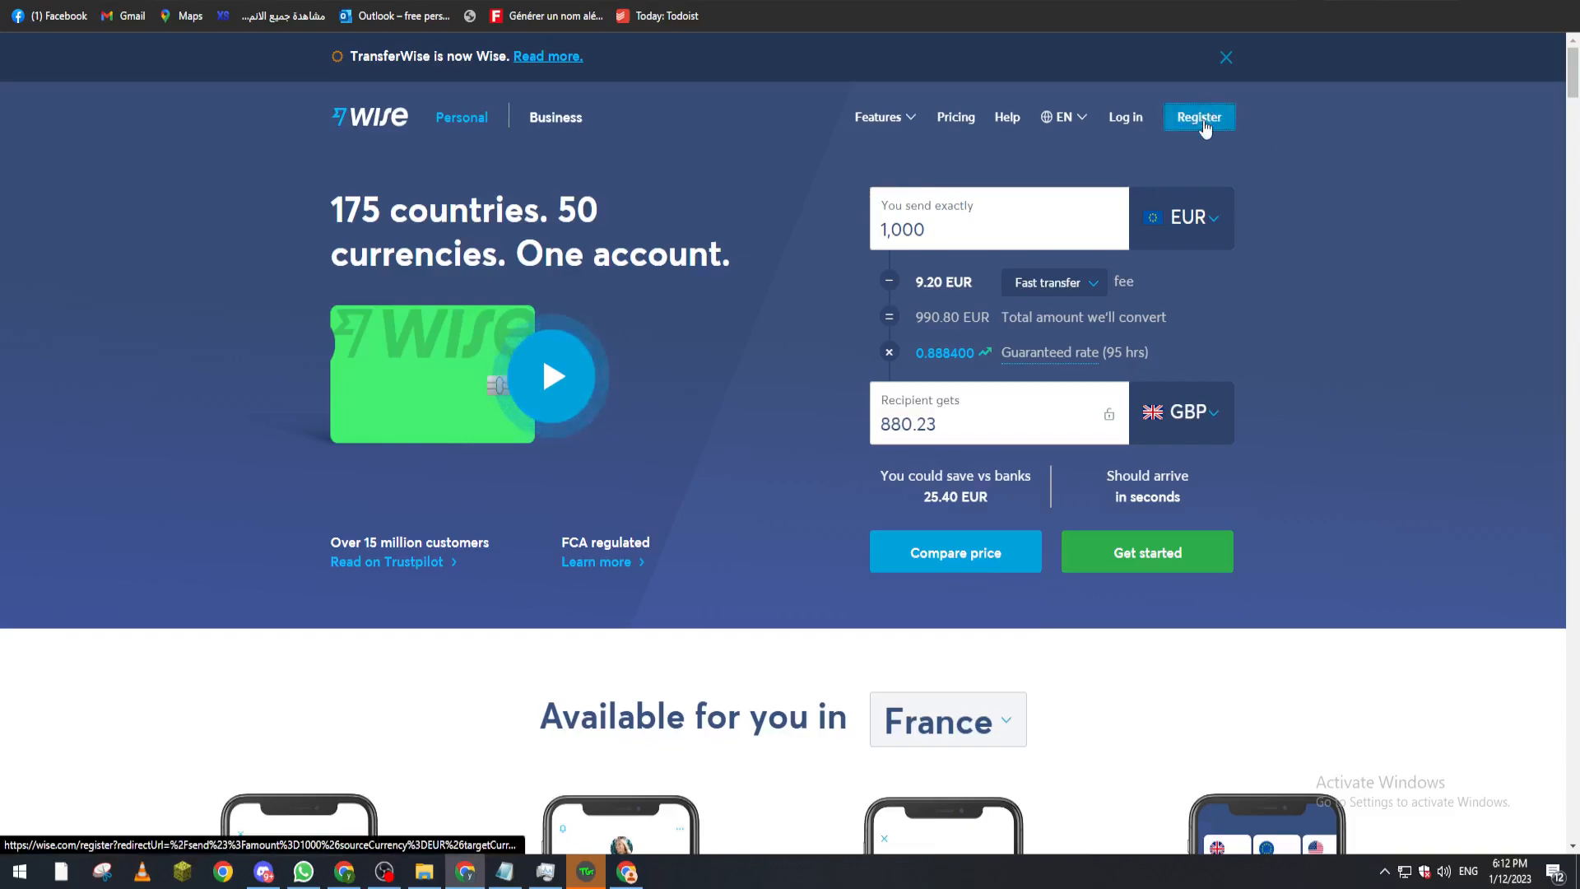
Abandon account registration, log in to the existing Wise account and dismiss the details form.
click(1198, 117)
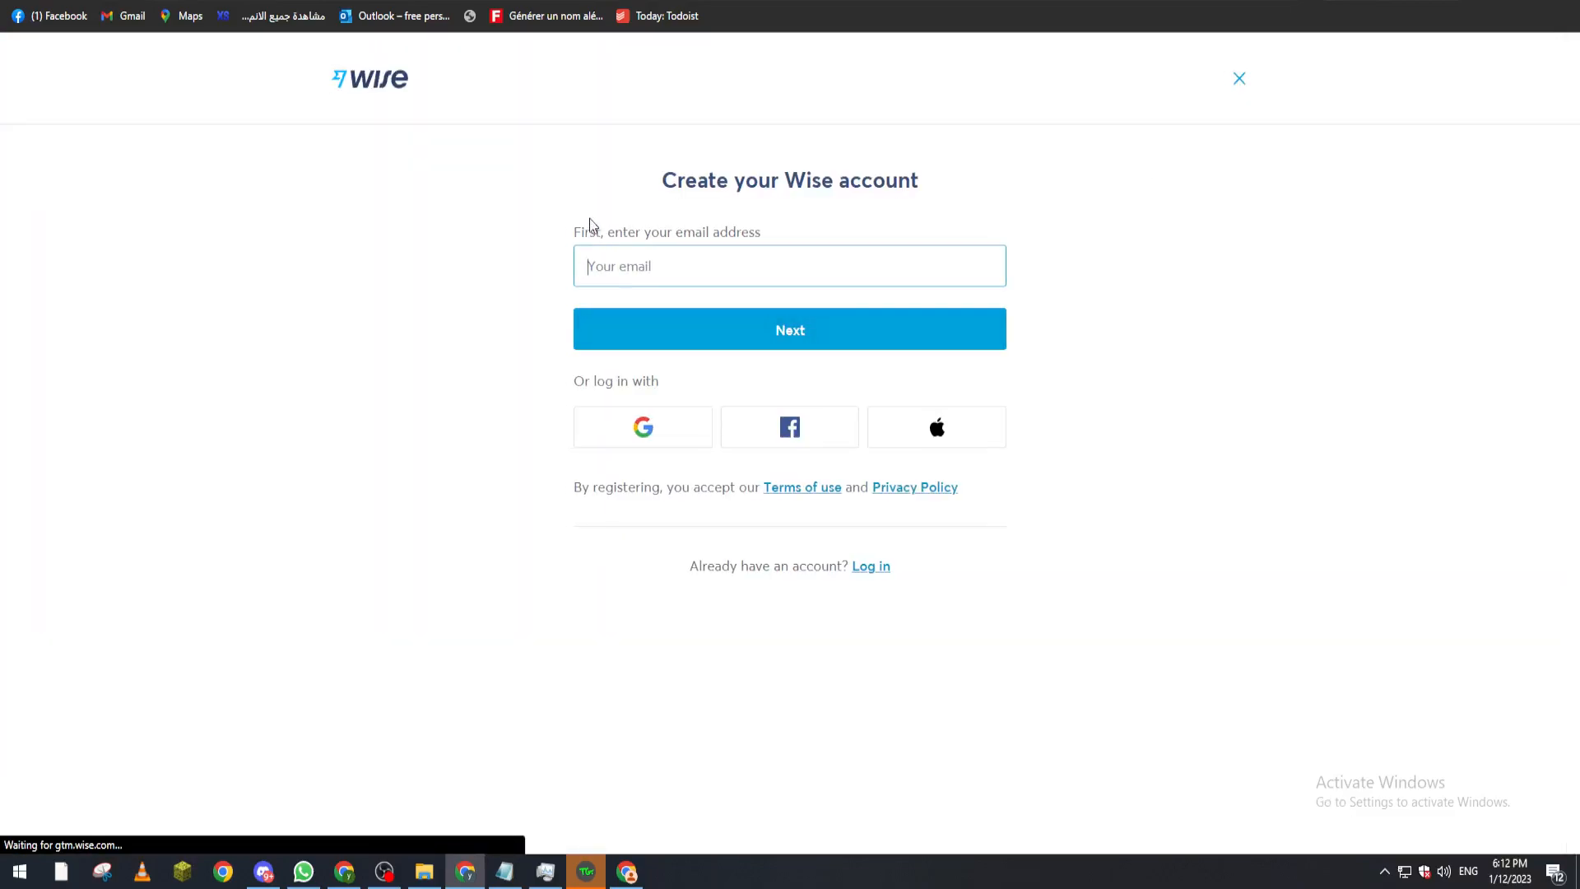
mouse_move(494, 763)
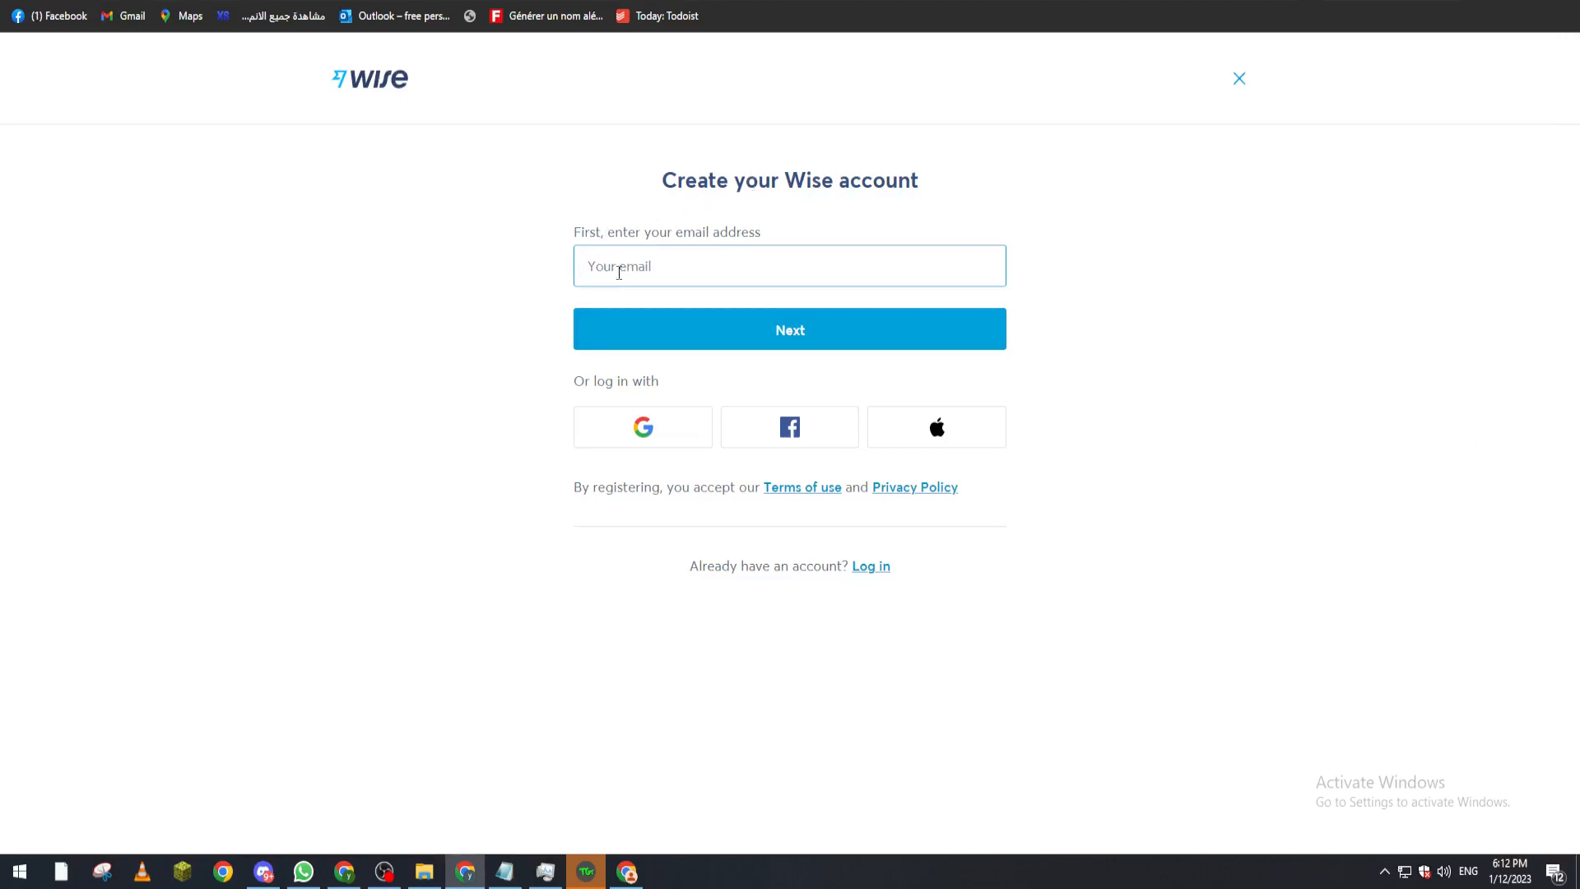
mouse_move(910, 260)
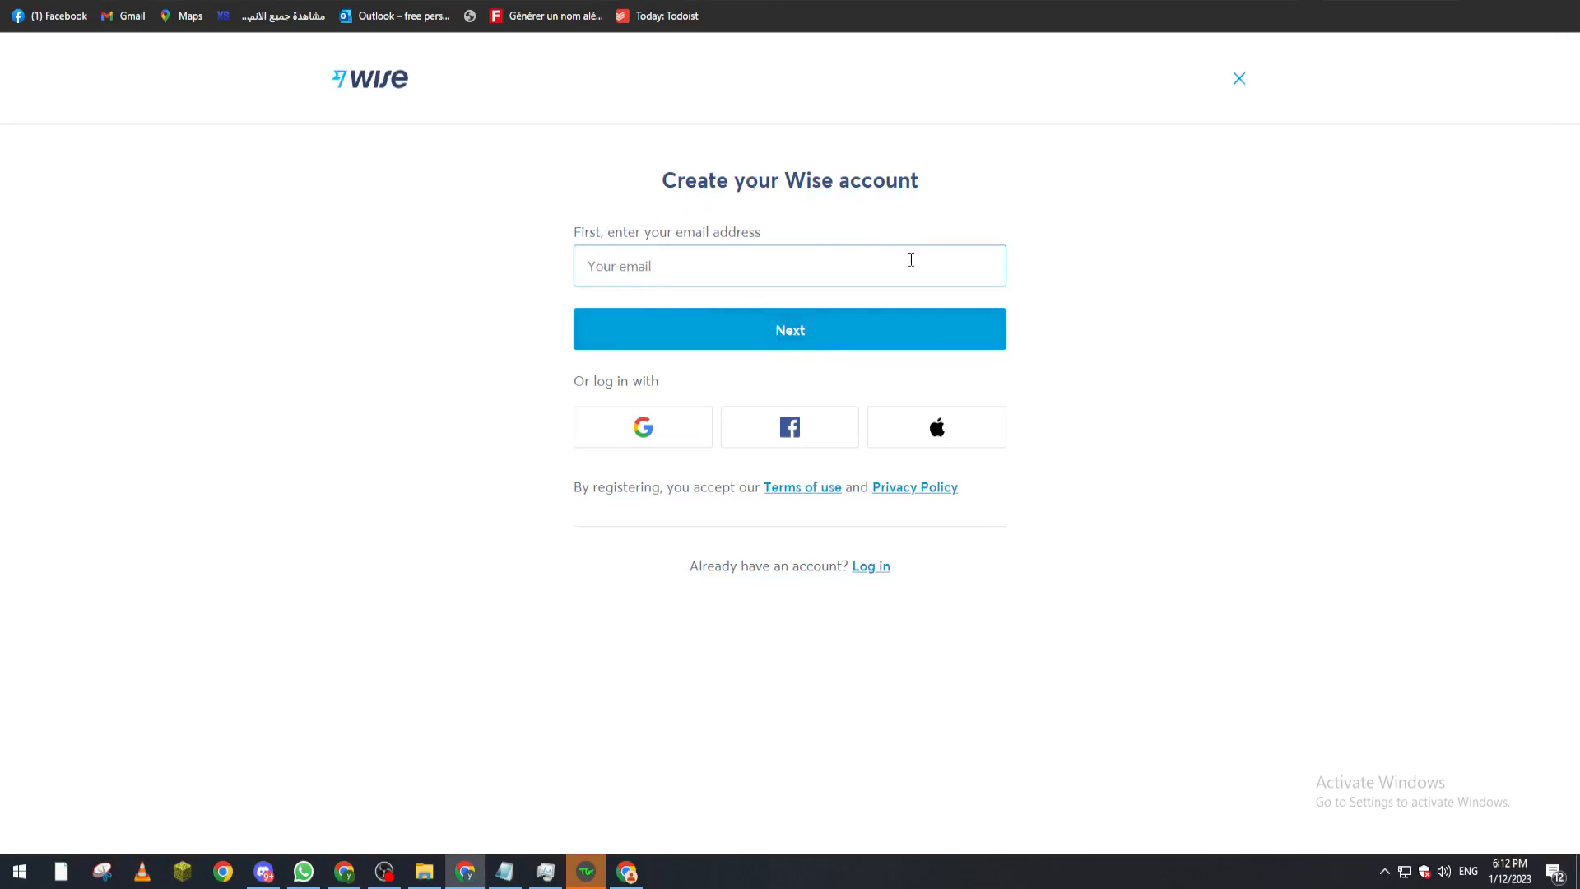
mouse_move(830, 226)
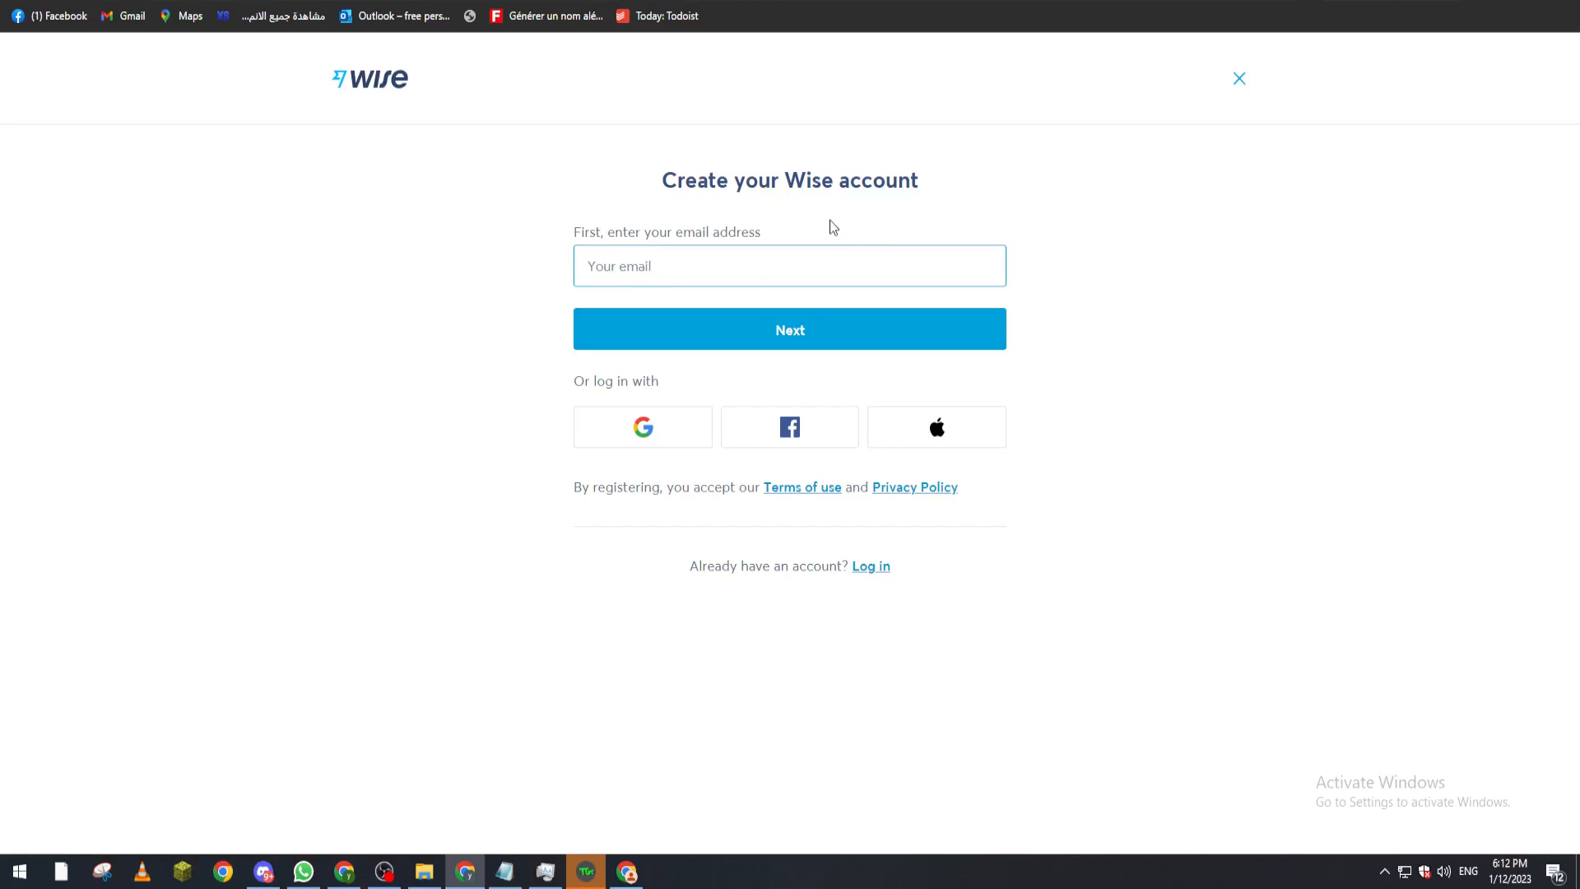
mouse_move(1139, 347)
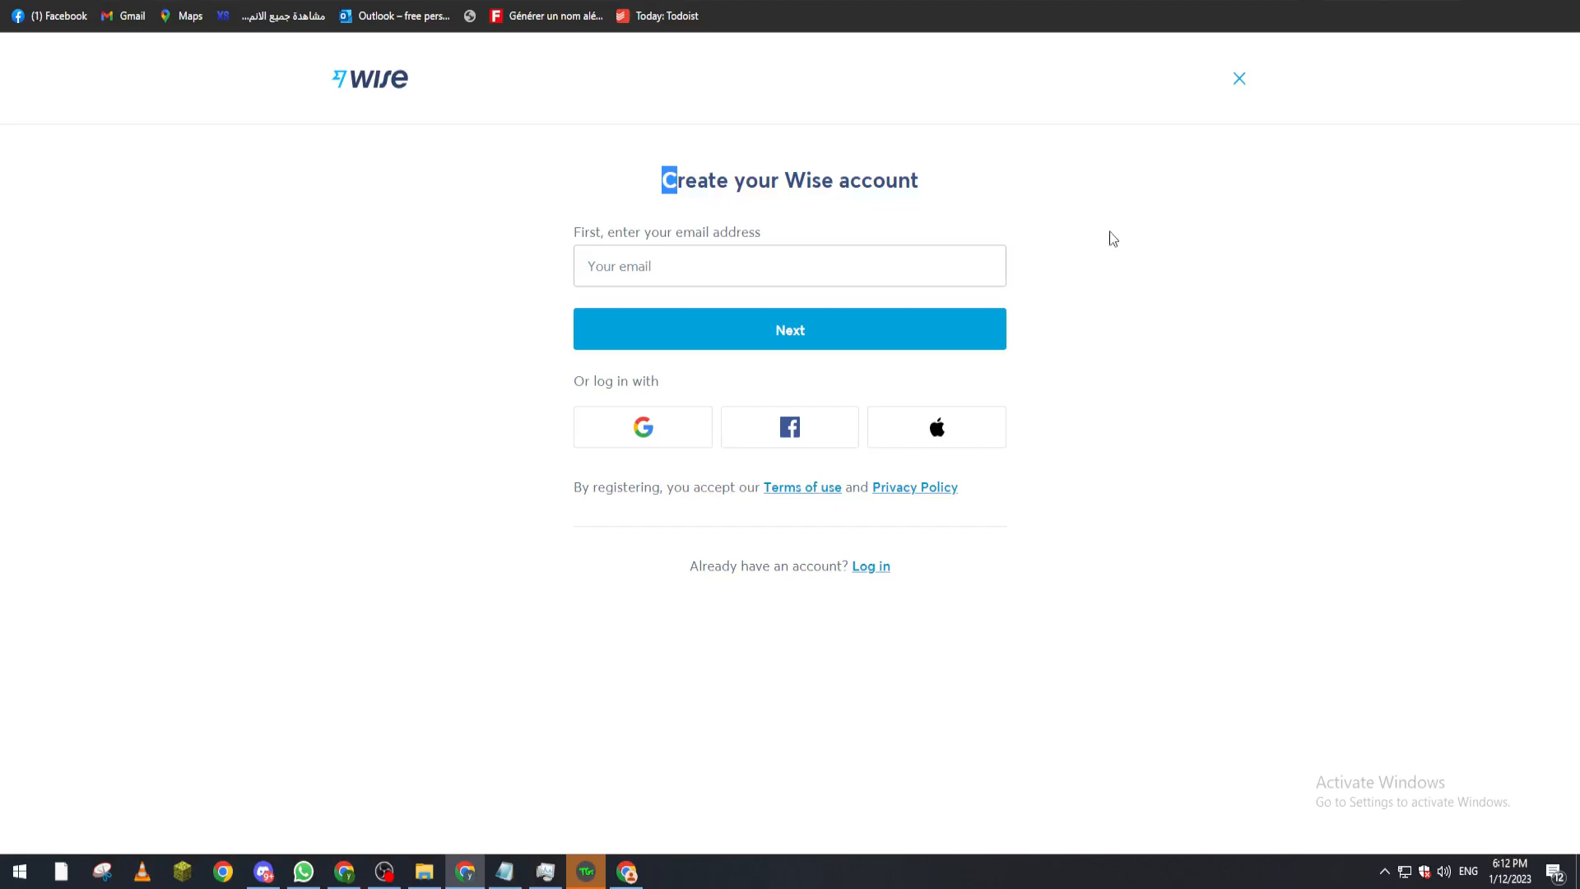
mouse_move(1220, 98)
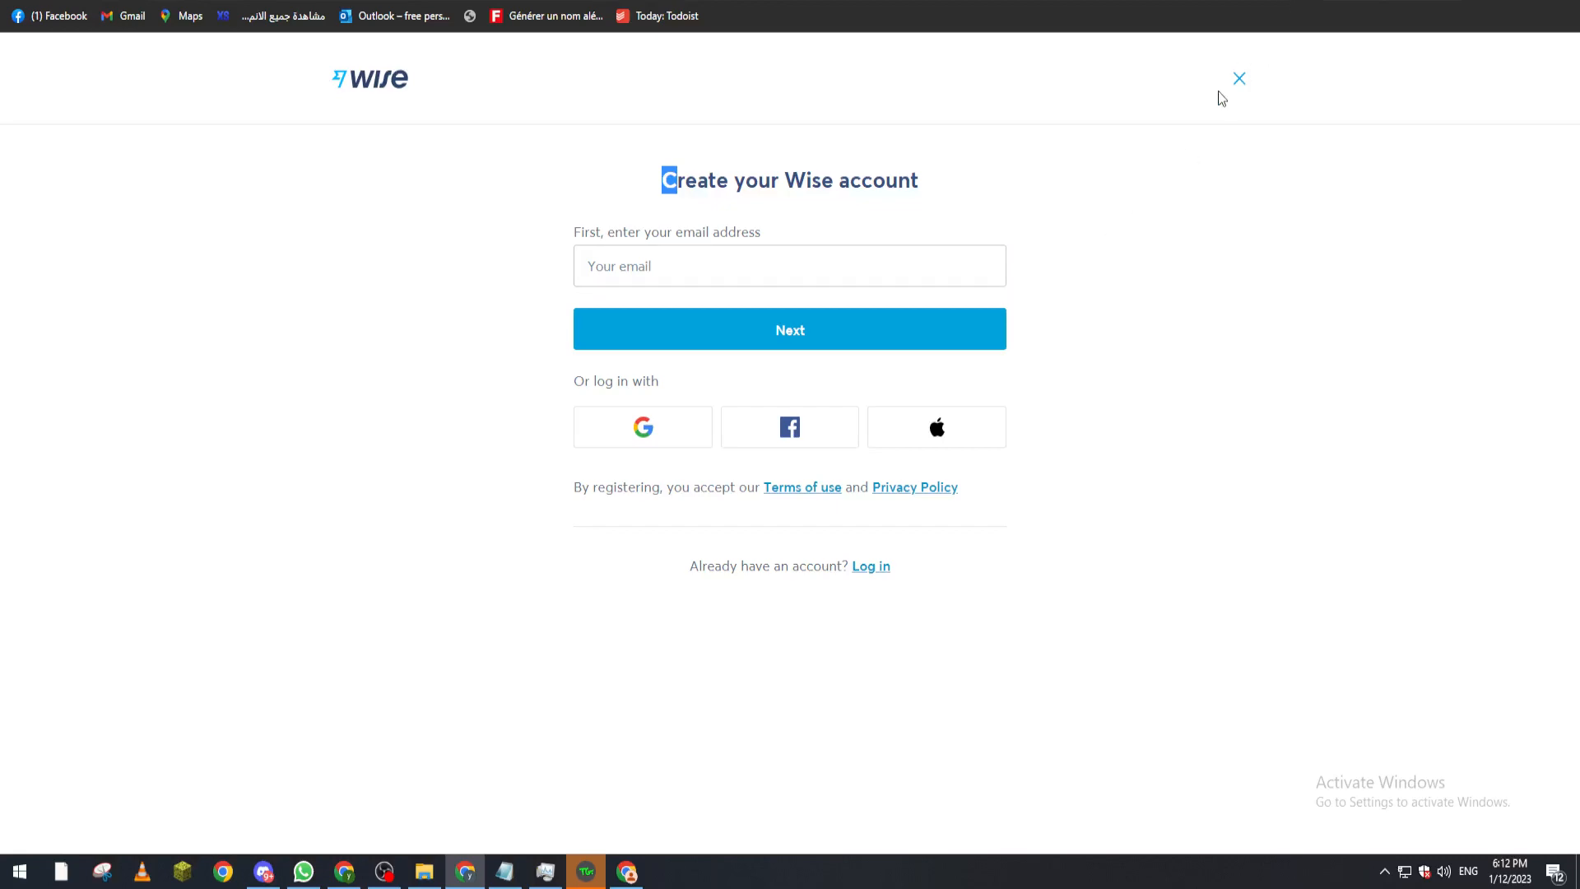
click(1239, 78)
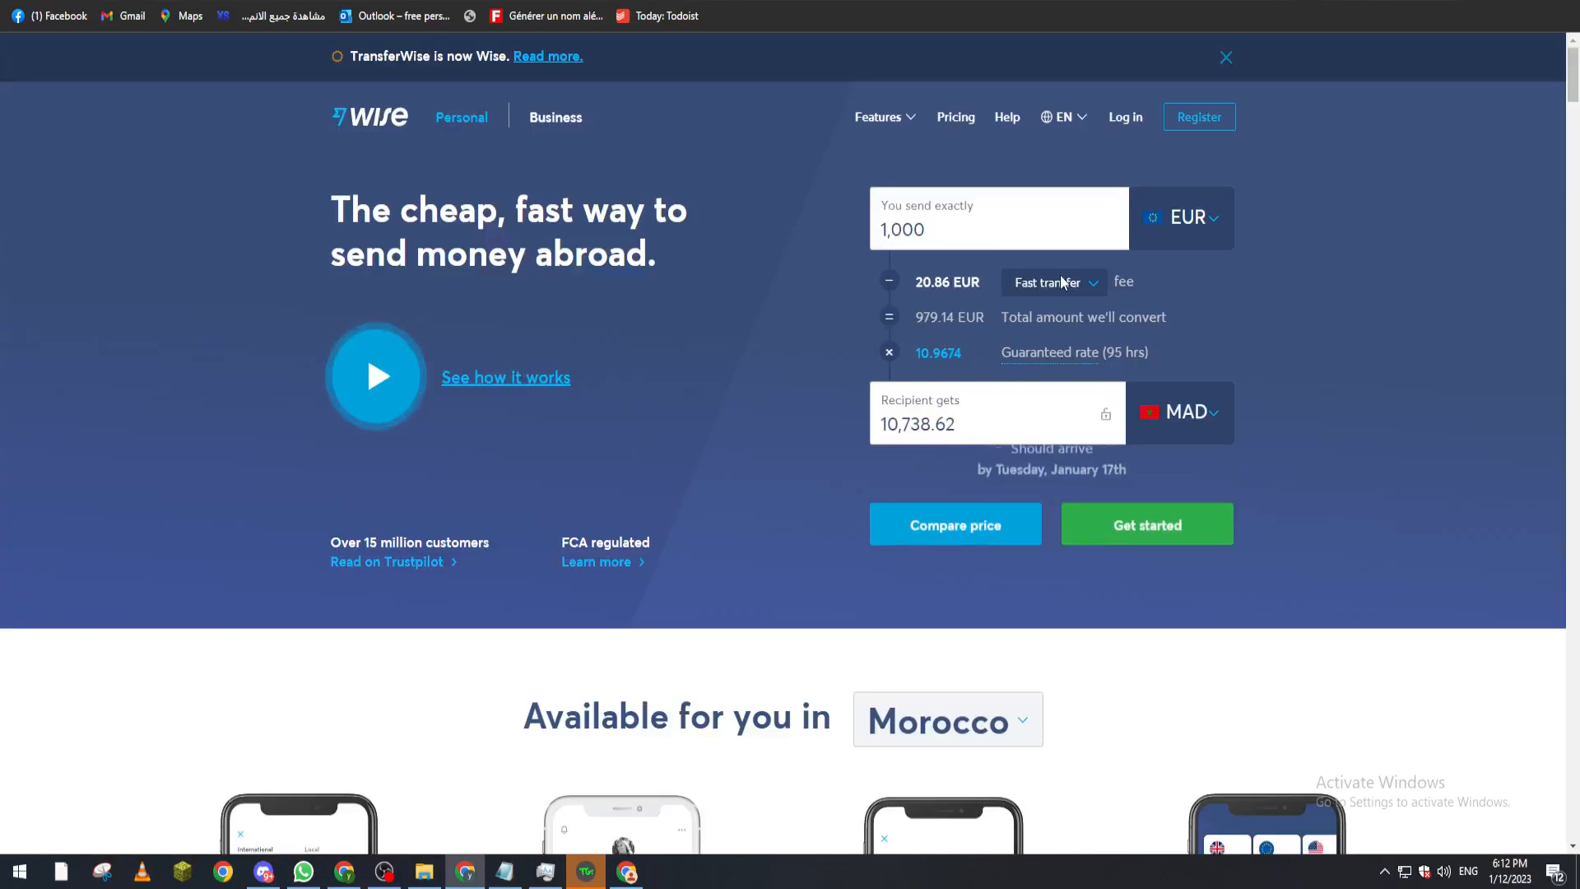
mouse_move(1125, 117)
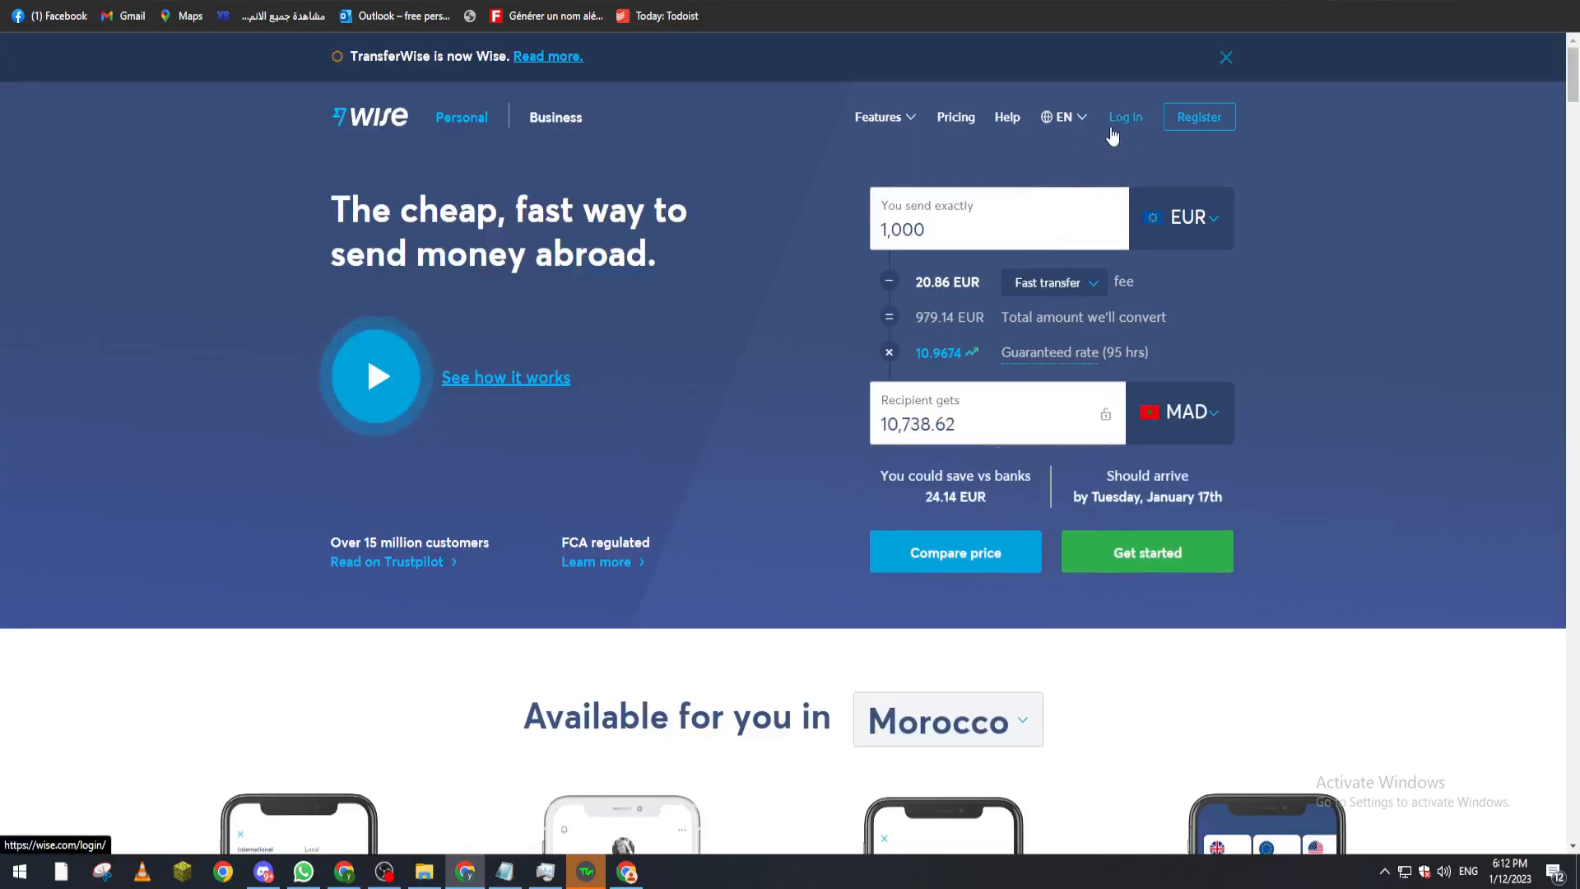
click(1145, 552)
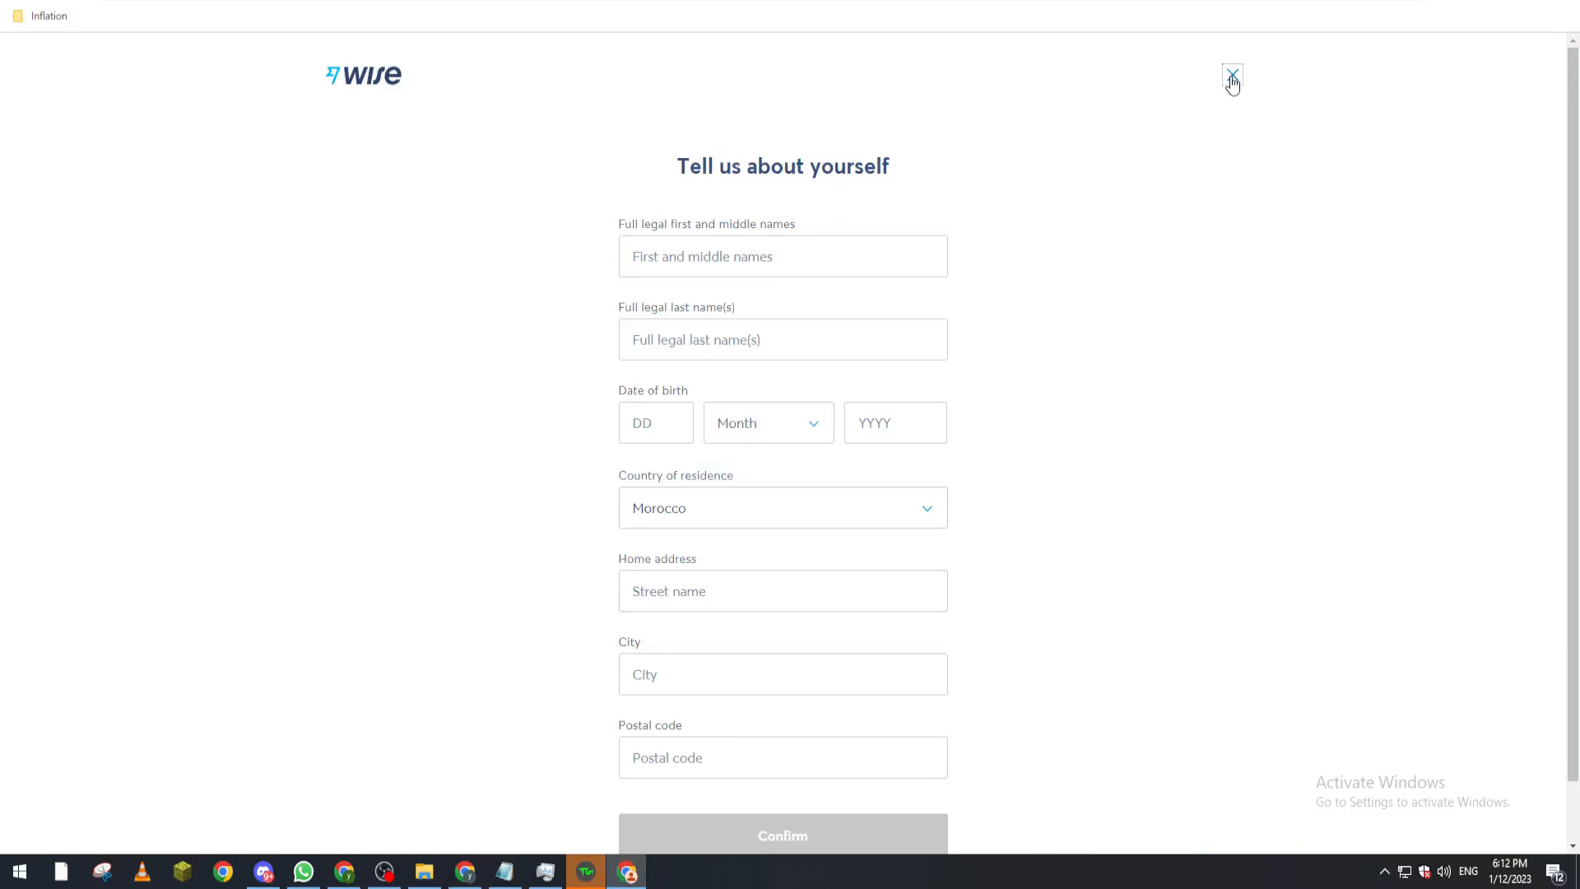
click(1231, 79)
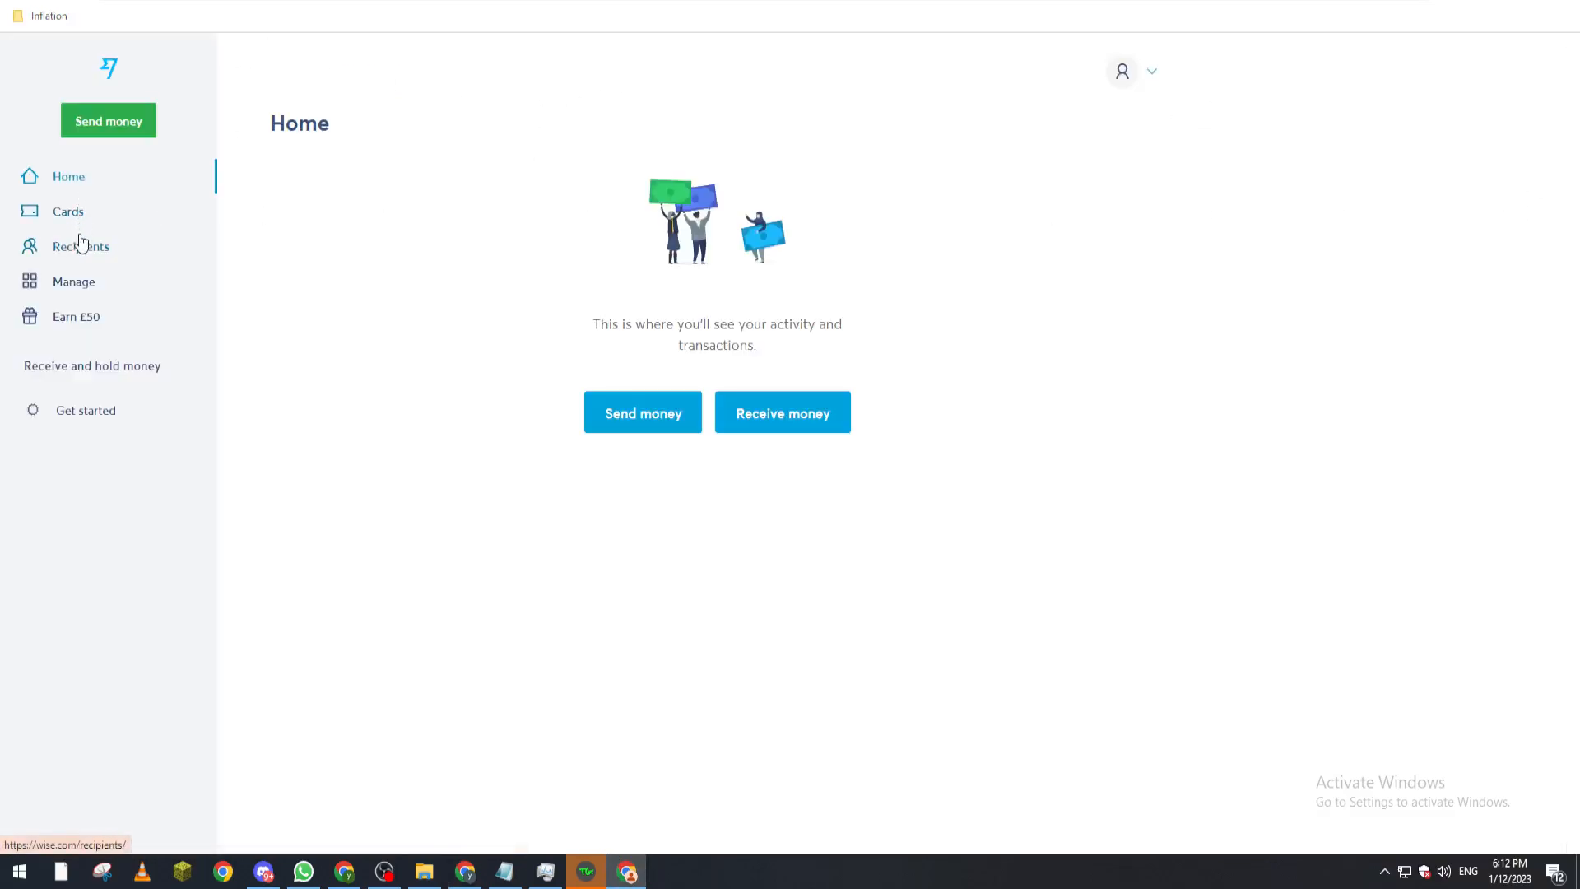
Confirm cards are unavailable in this country, then open a Personal account.
click(68, 210)
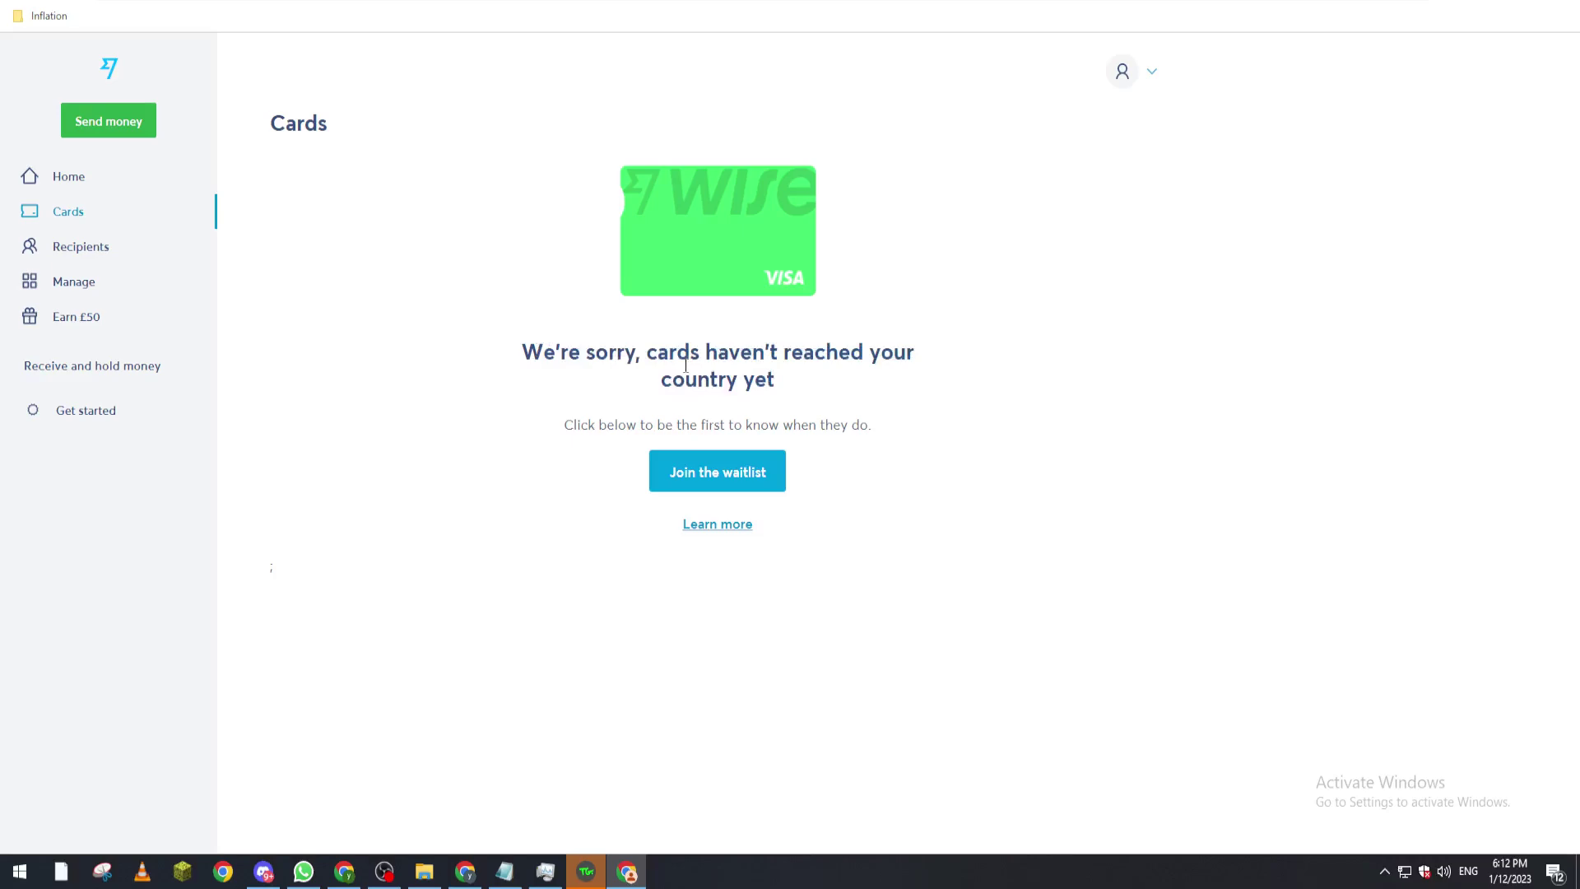
mouse_move(787, 397)
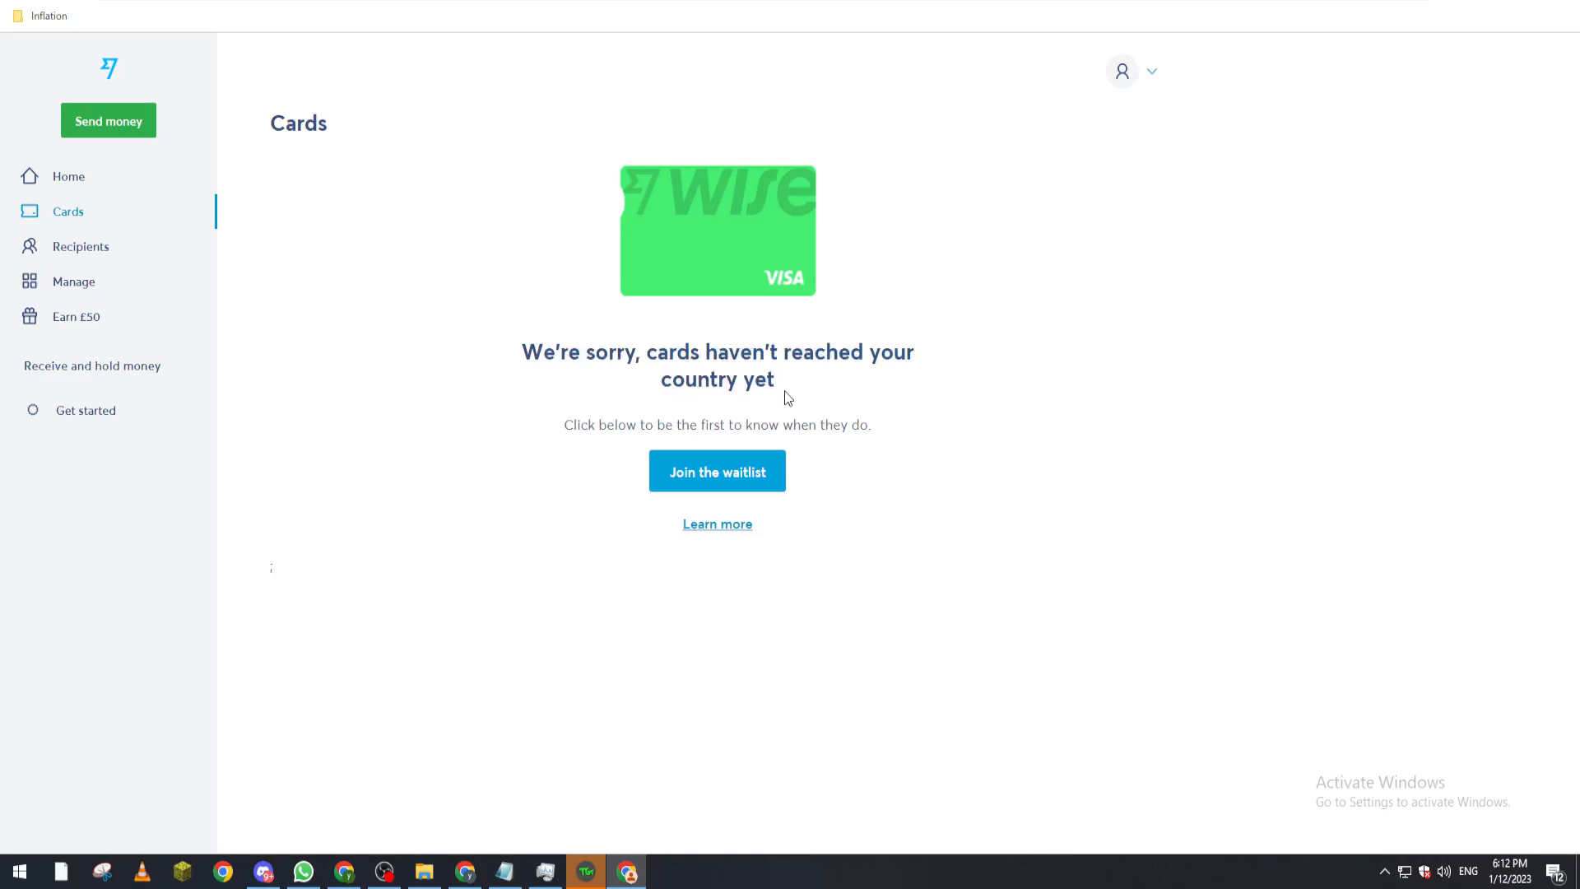
mouse_move(523, 345)
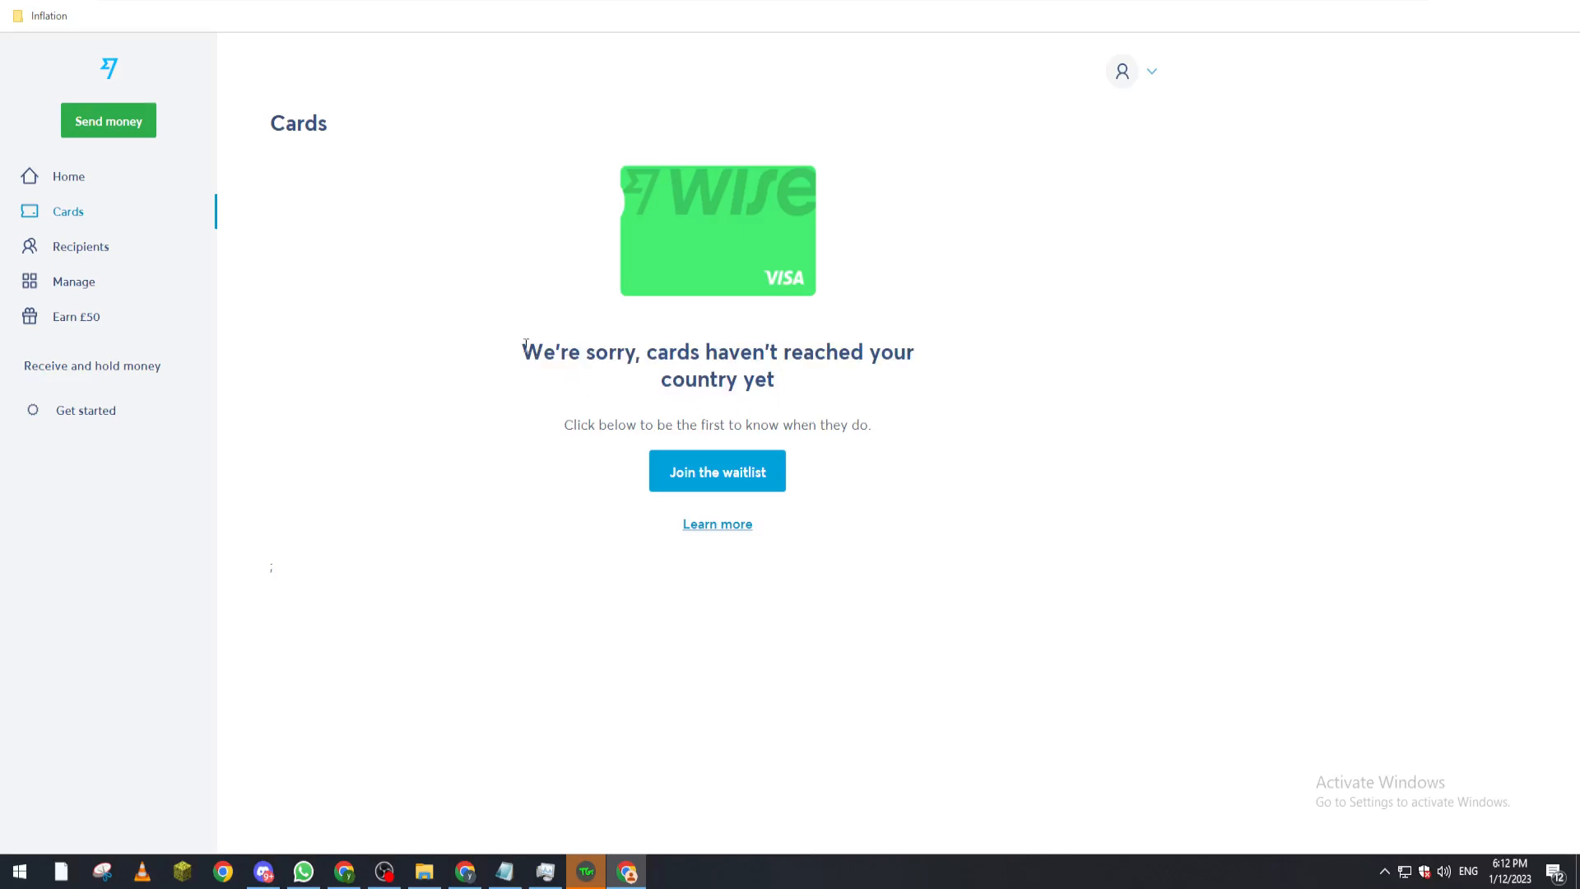
mouse_move(807, 394)
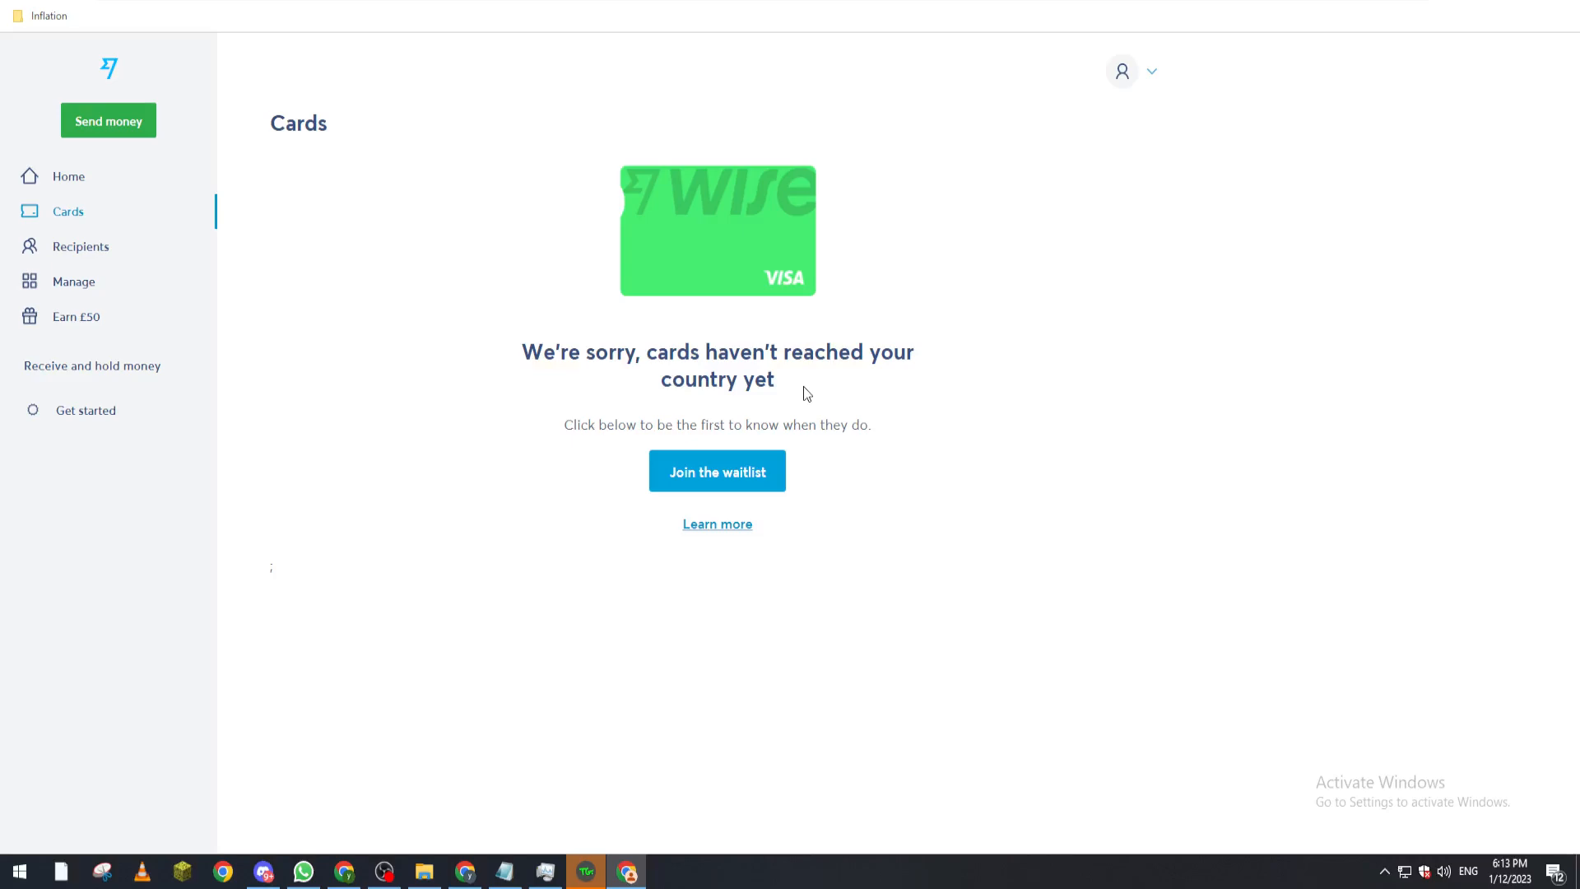
mouse_move(570, 504)
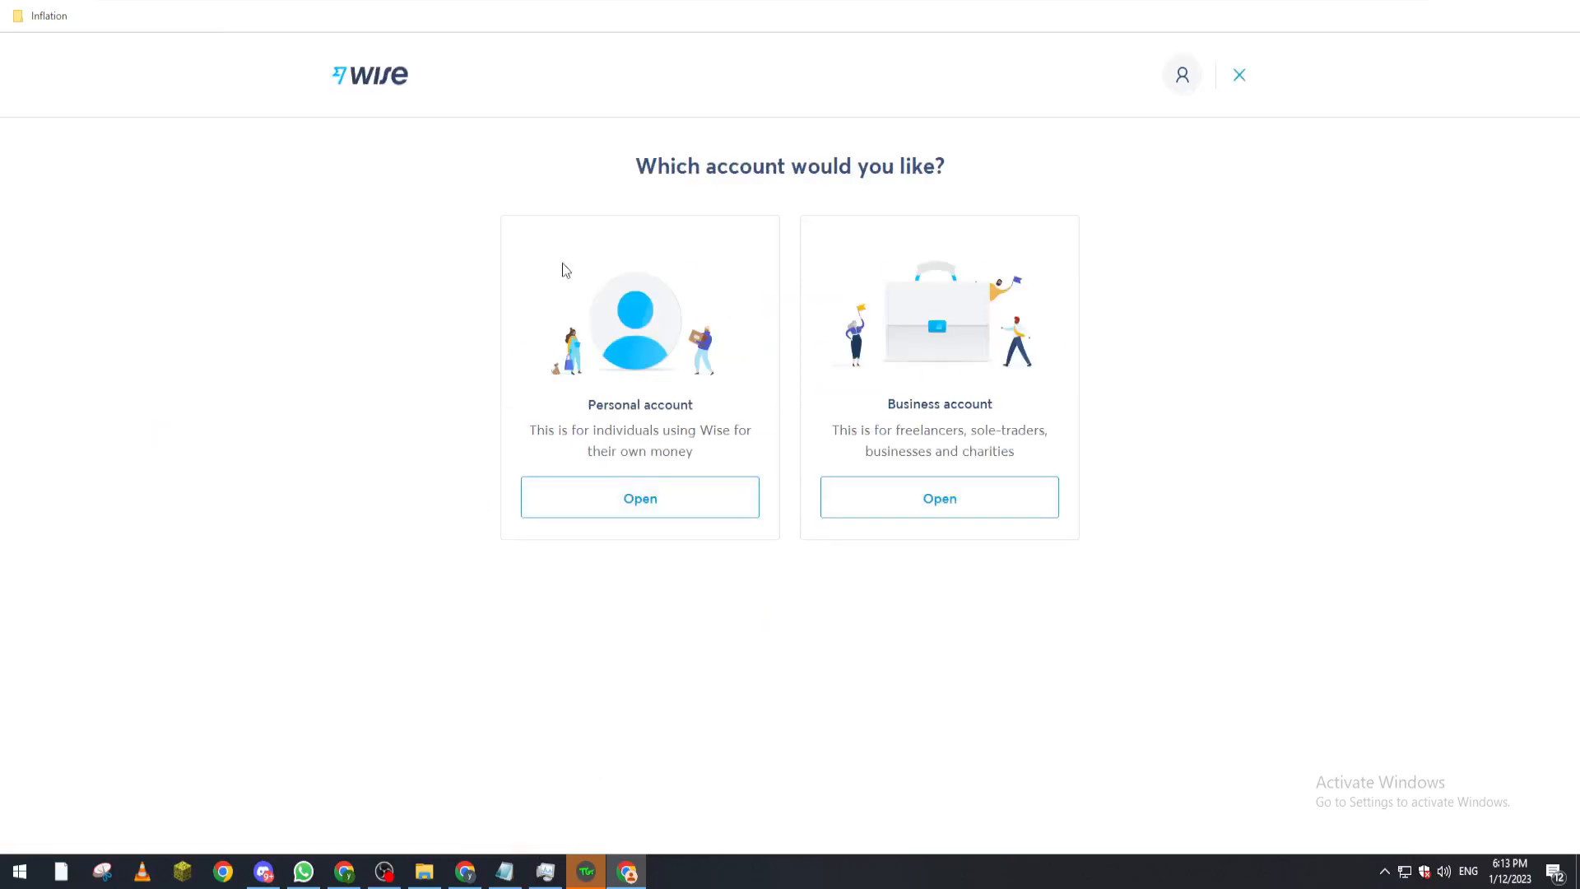
double_click(638, 405)
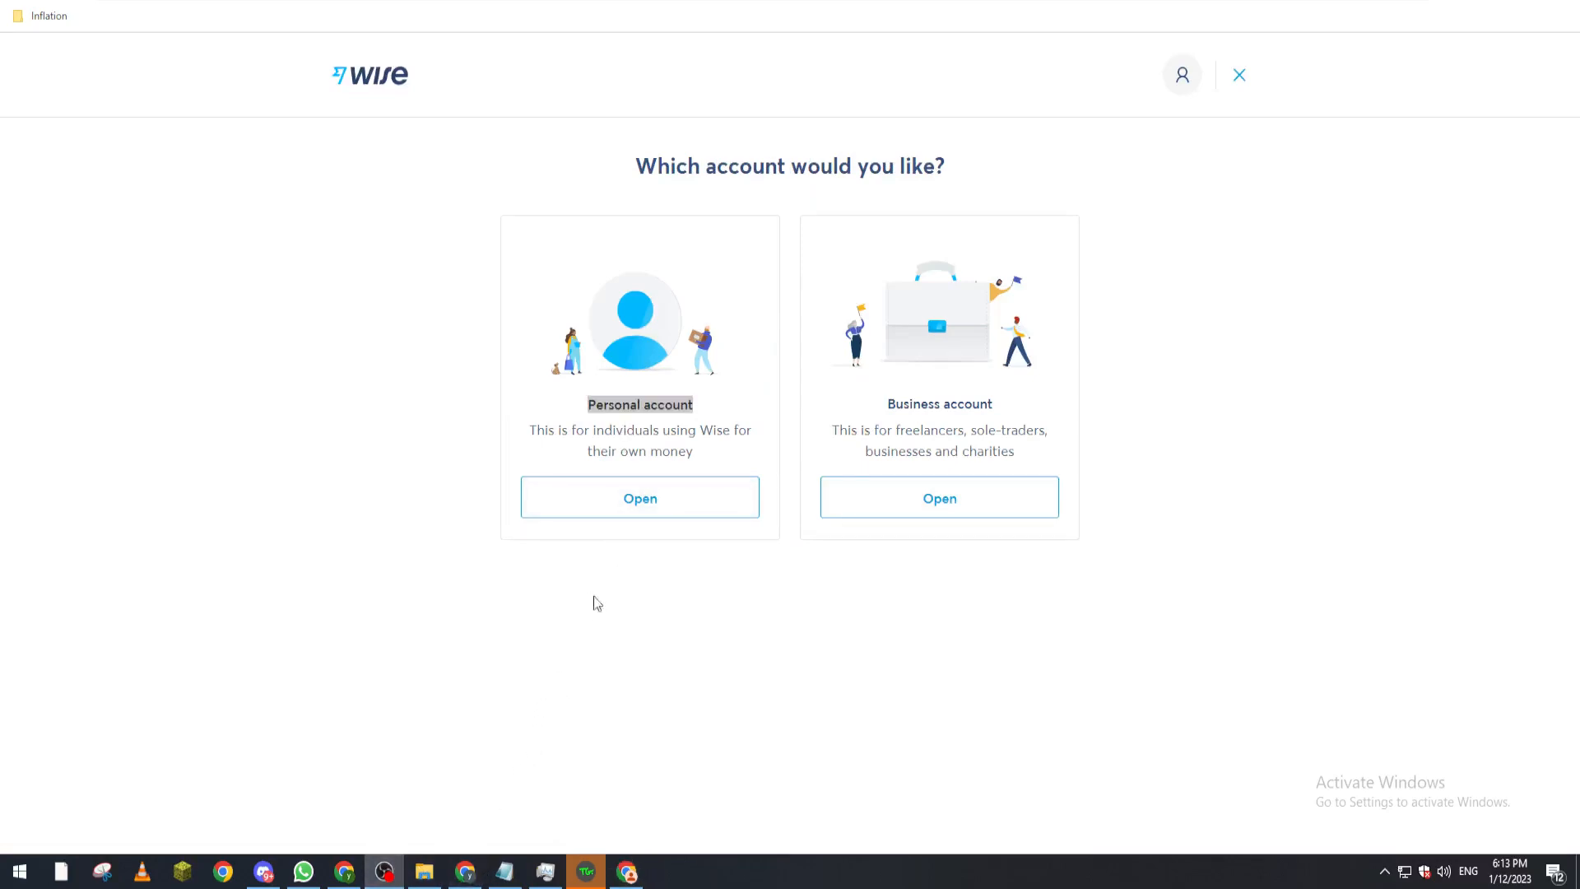
click(638, 497)
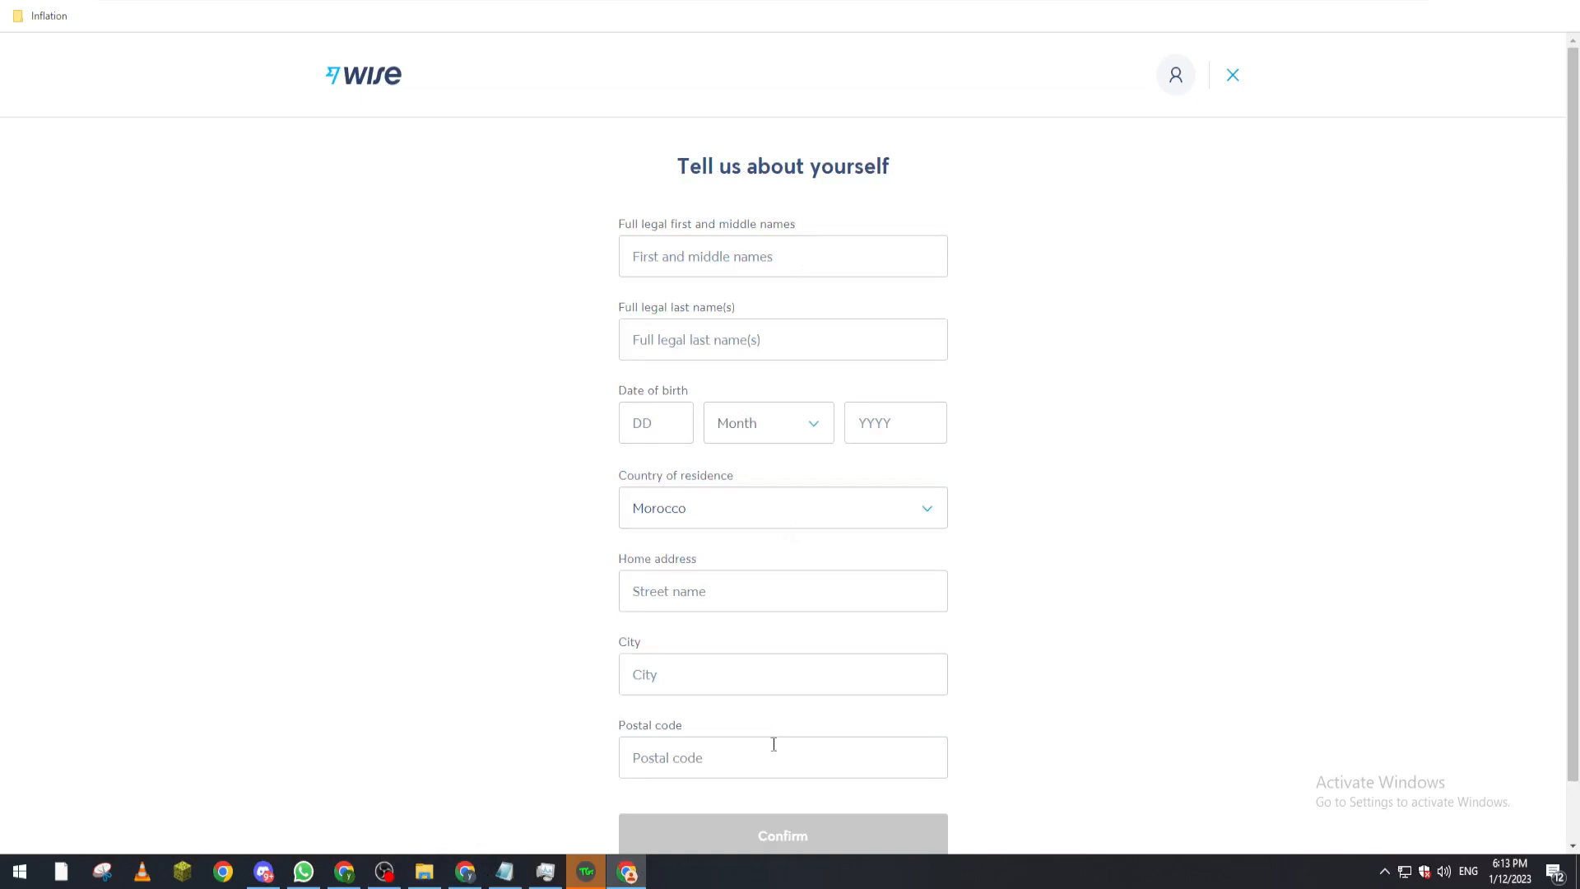
mouse_move(766, 722)
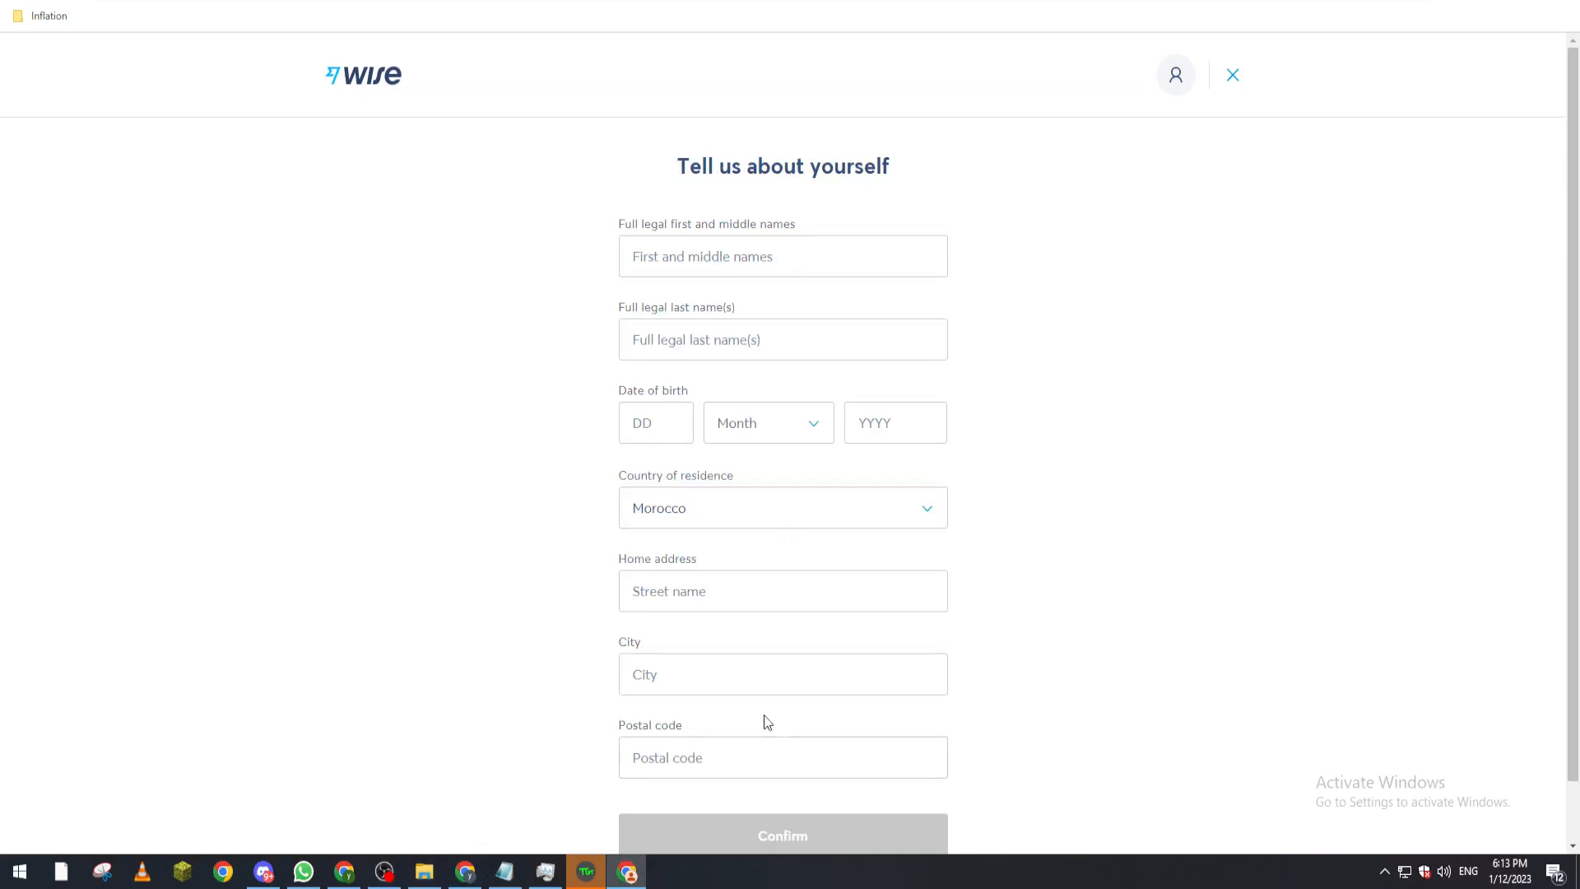